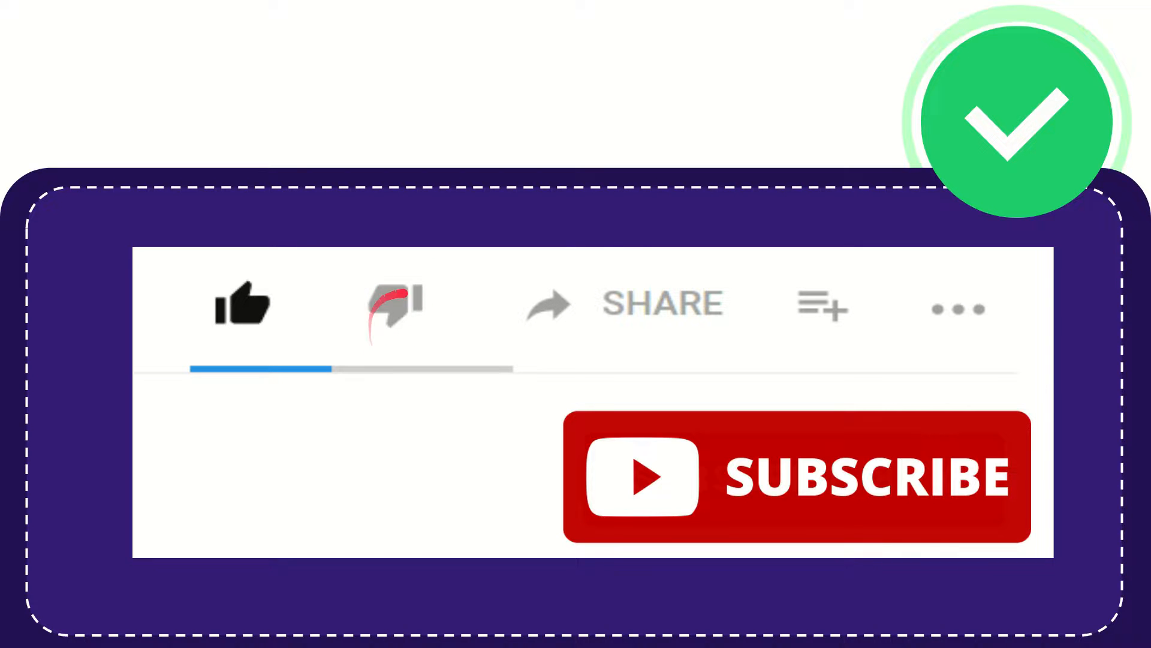
{"action": "left_click", "coordinate": [394, 304]}
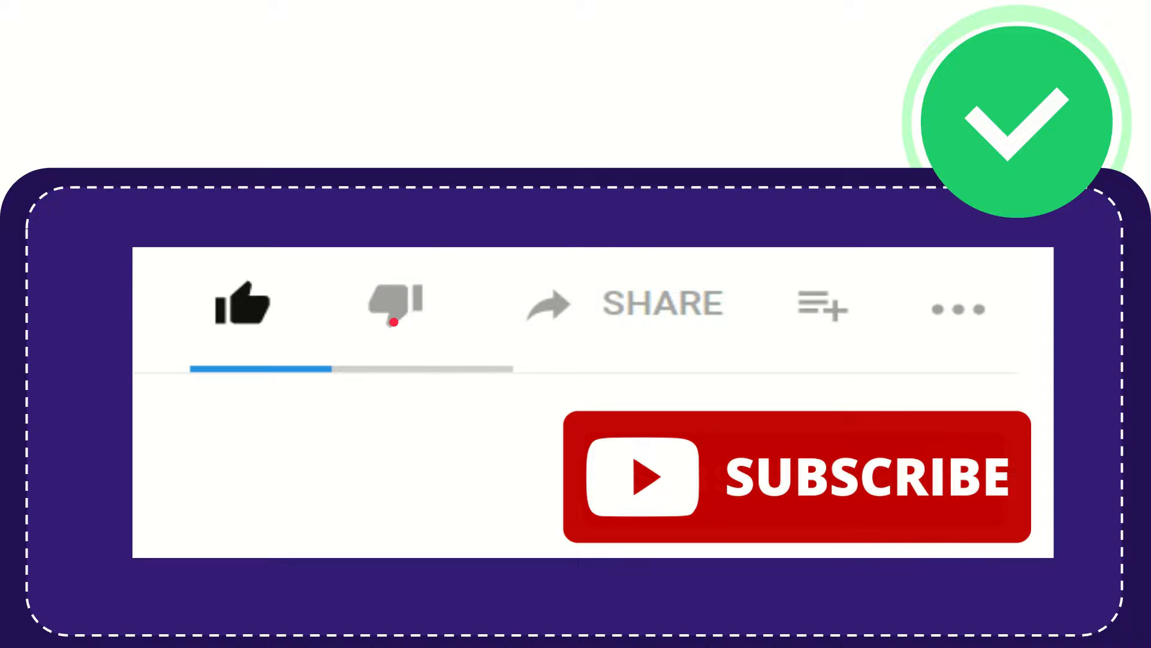